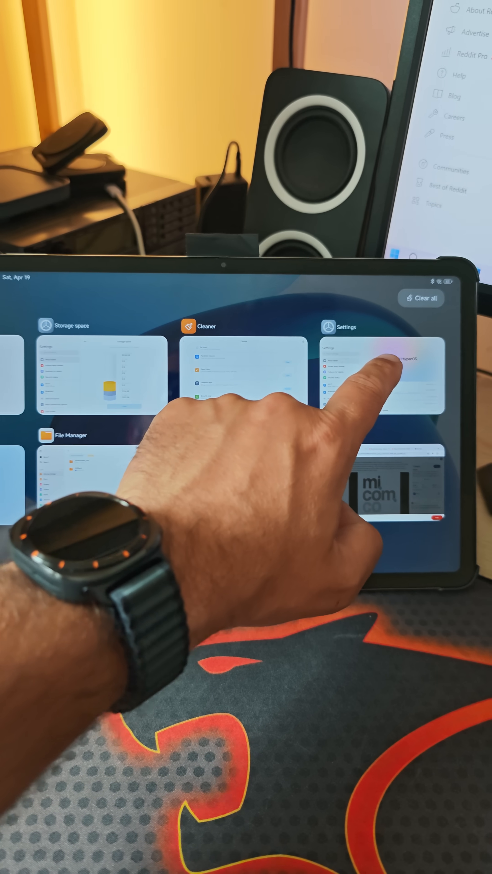
Reopen Settings from recent apps, landing on About tablet showing HyperOS 2.0.3.0
{"action": "left_click", "coordinate": [382, 373]}
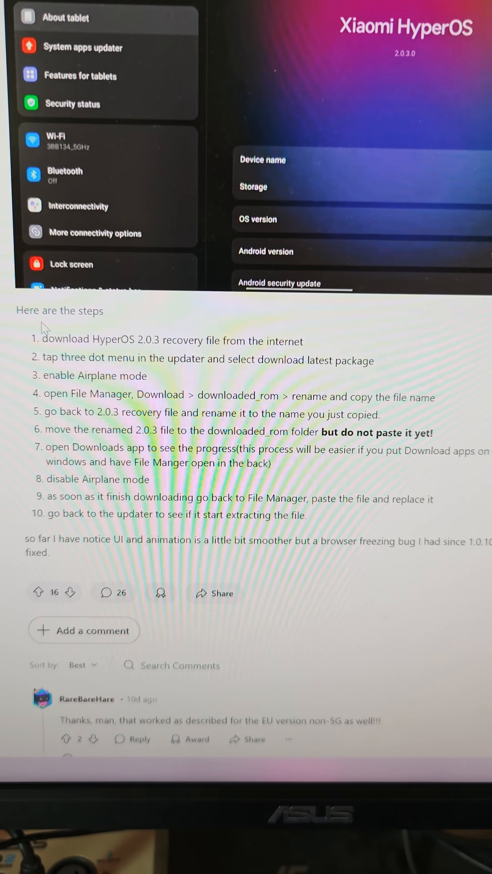
{"action": "scroll", "scroll_direction": "down", "scroll_amount": 3}
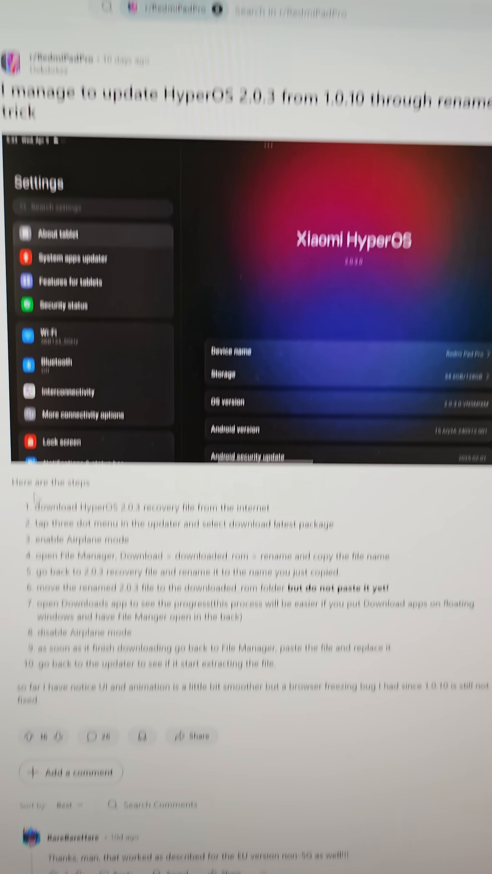
{"action": "scroll", "scroll_direction": "down", "scroll_amount": 3}
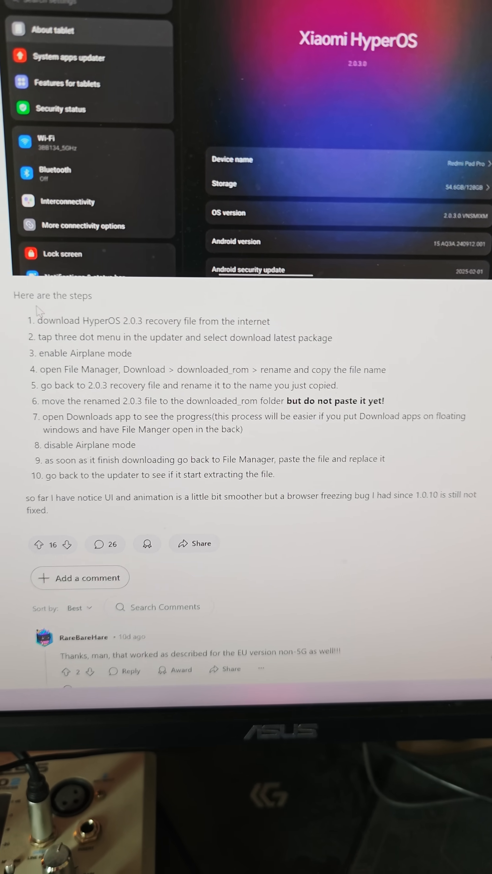
{"action": "scroll", "scroll_direction": "up", "scroll_amount": 3}
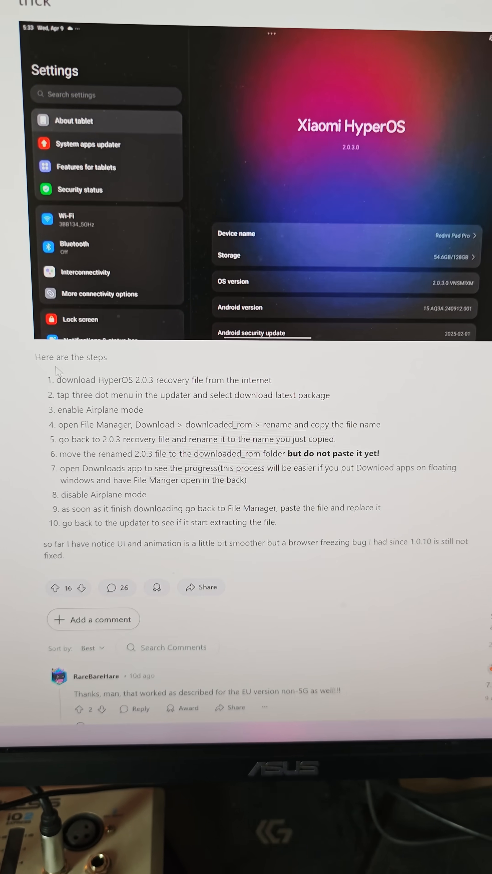